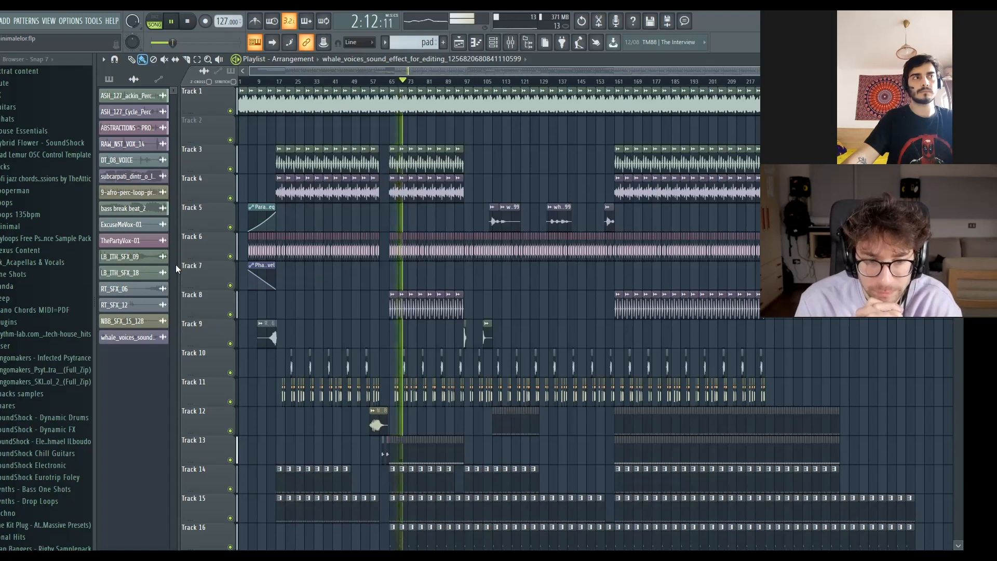
- Halt the playlist playback using the transport Stop button
{"action": "left_click", "coordinate": [187, 20]}
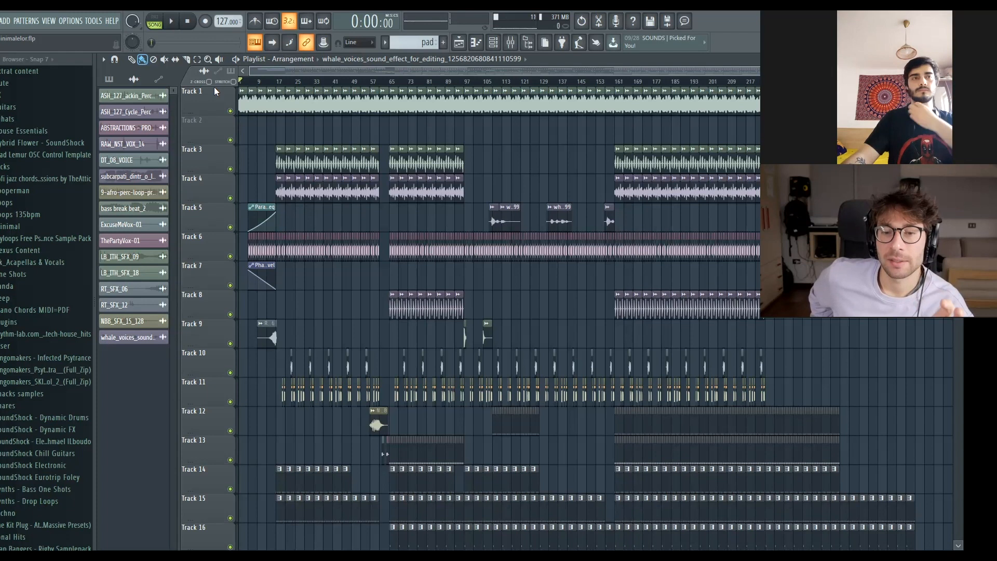
{"action": "mouse_move", "coordinate": [495, 173]}
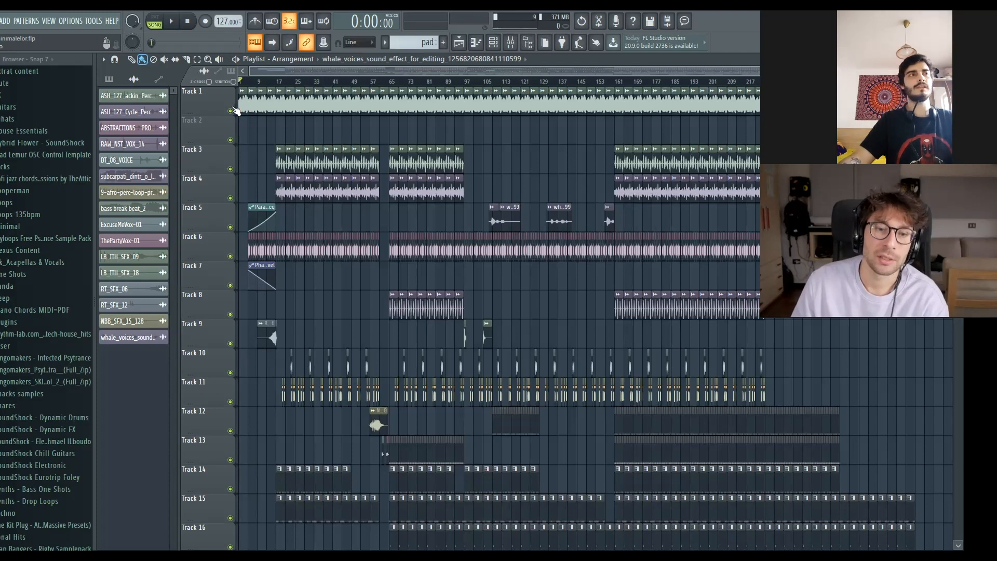
- Preview and load SM_CC_C_Clipper_Bass from Single Hits > Bass Hits
{"action": "left_click", "coordinate": [171, 21]}
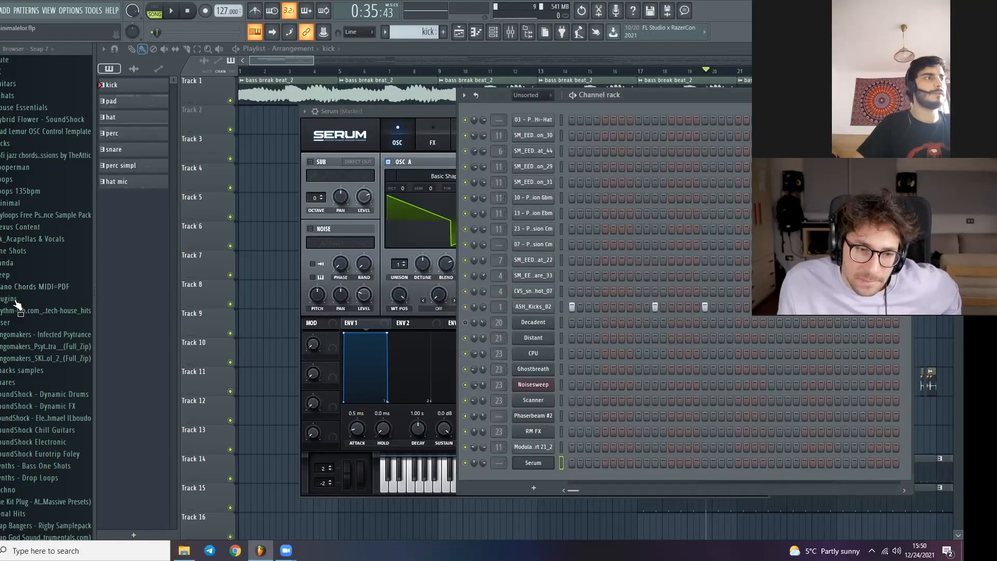
{"action": "scroll", "scroll_direction": "down", "scroll_amount": 3}
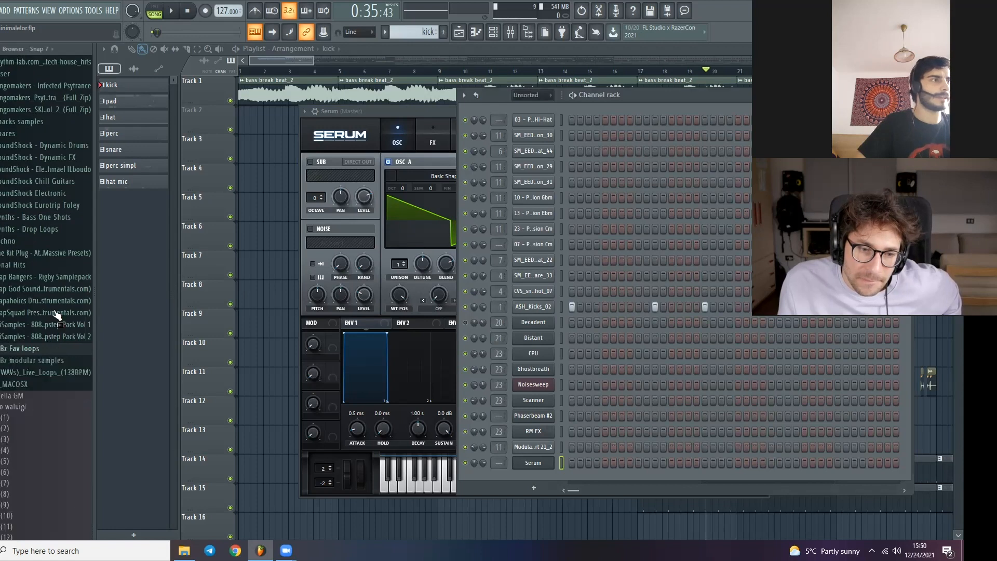
{"action": "scroll", "scroll_direction": "up", "scroll_amount": 3}
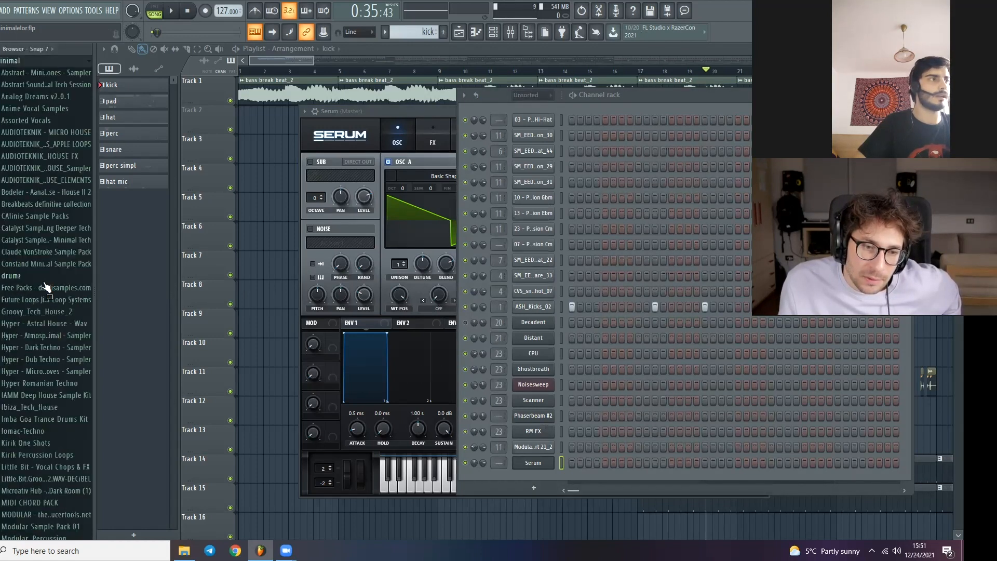
{"action": "scroll", "scroll_direction": "down", "scroll_amount": 3}
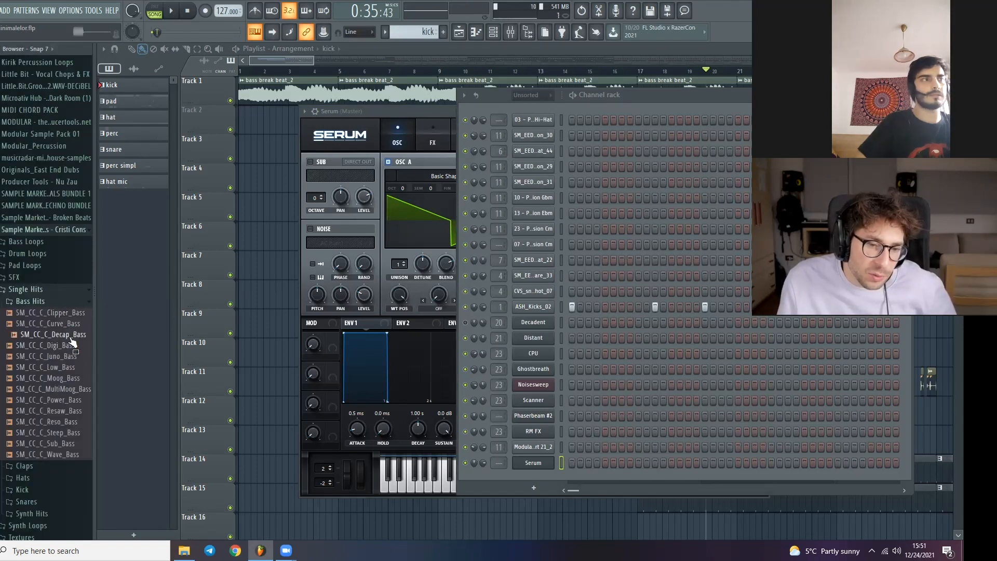
{"action": "left_click", "coordinate": [54, 312]}
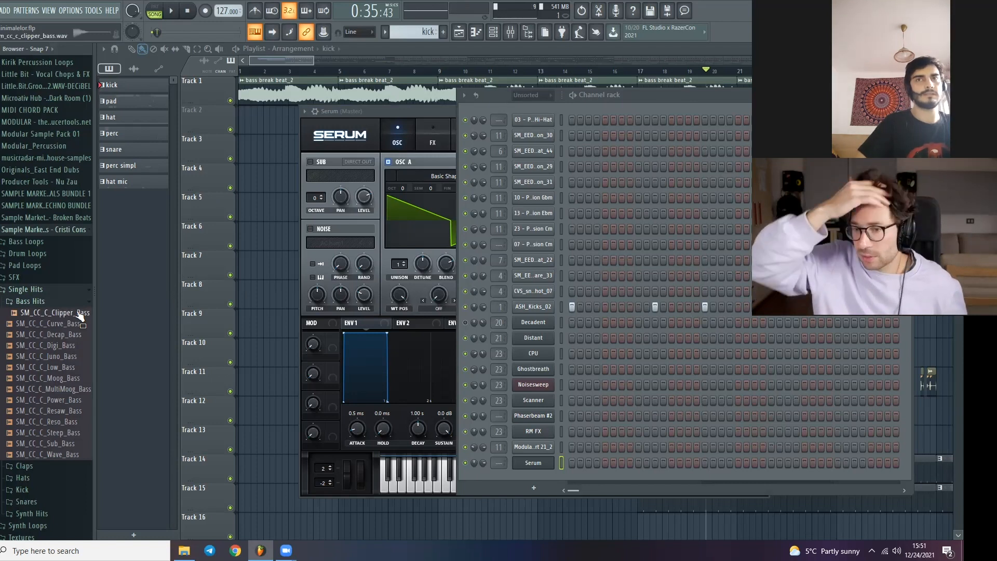
{"action": "double_click", "coordinate": [57, 312]}
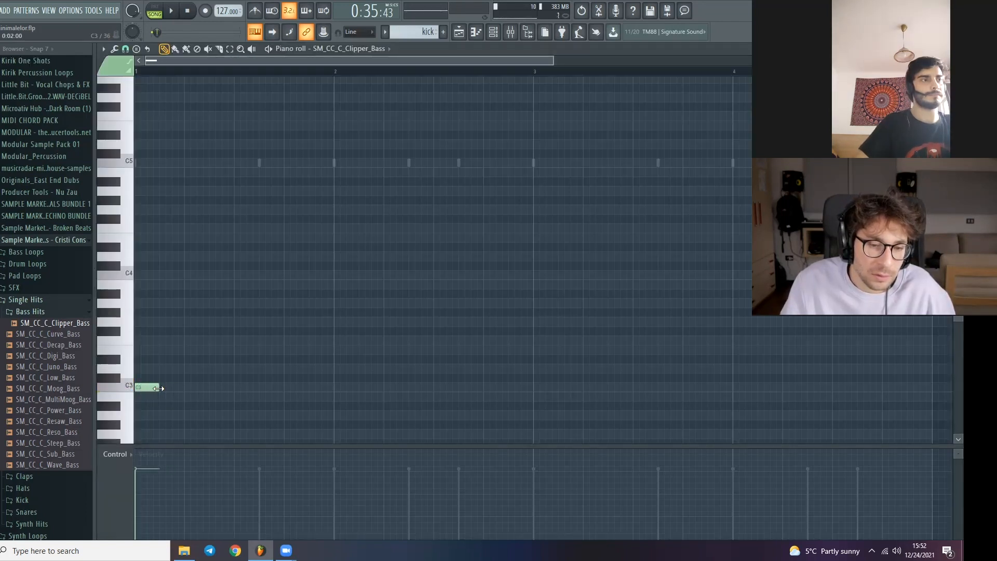
- Replace the C3 note with a D#2 bass note at bar 1
{"action": "left_click", "coordinate": [155, 14]}
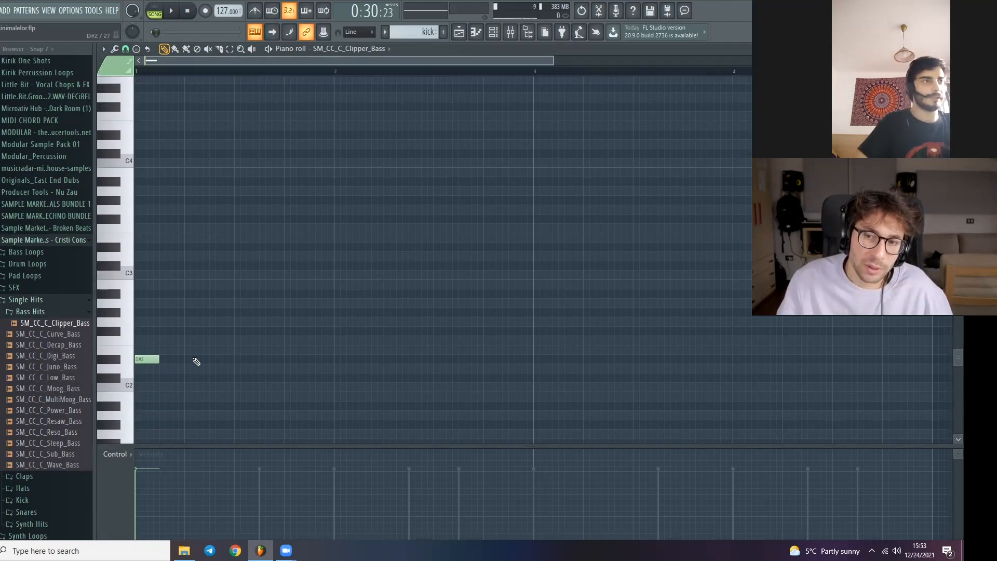
{"action": "left_click", "coordinate": [205, 358]}
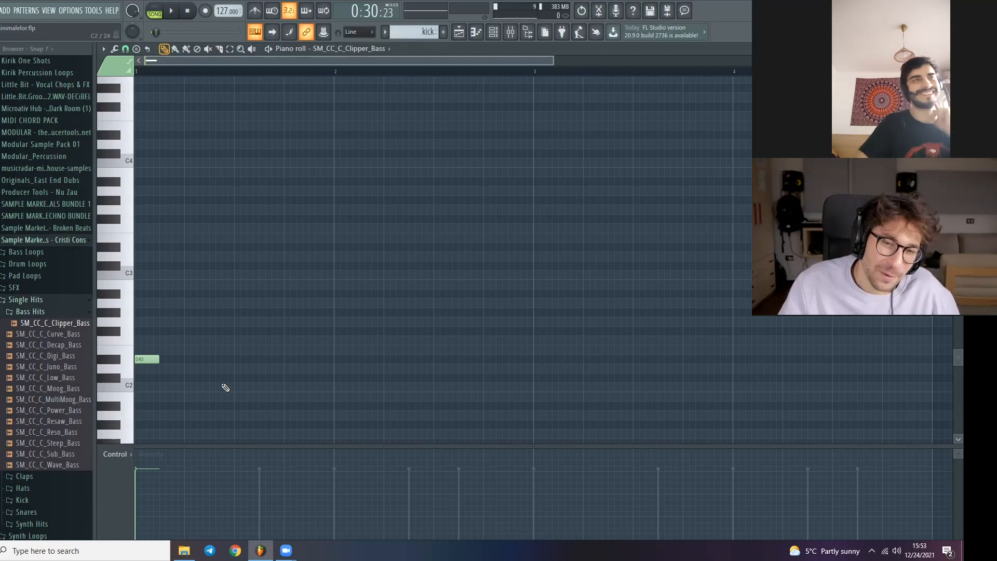
{"action": "left_click", "coordinate": [196, 331]}
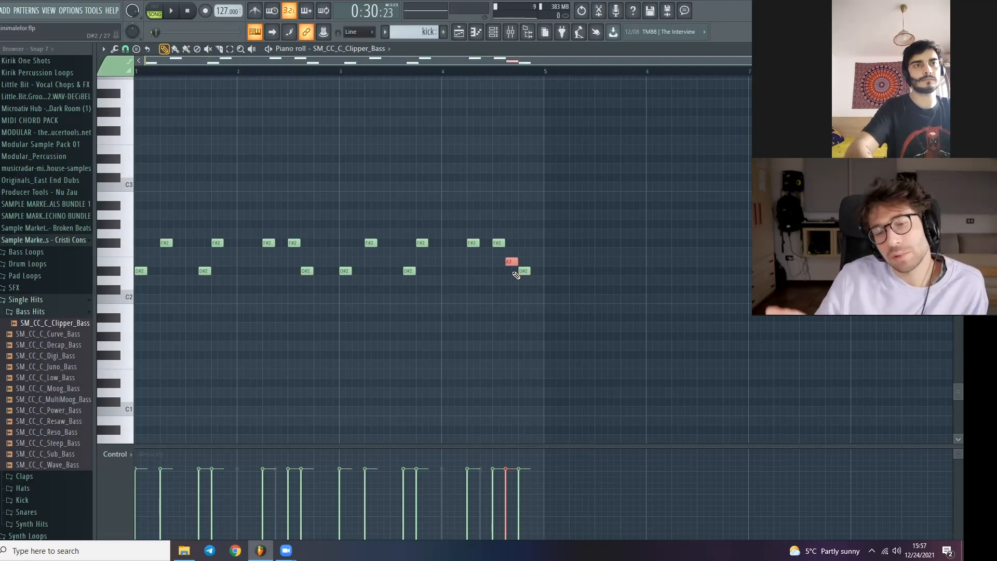
- Add a higher accent note near the end of bar 4
{"action": "left_click", "coordinate": [511, 262]}
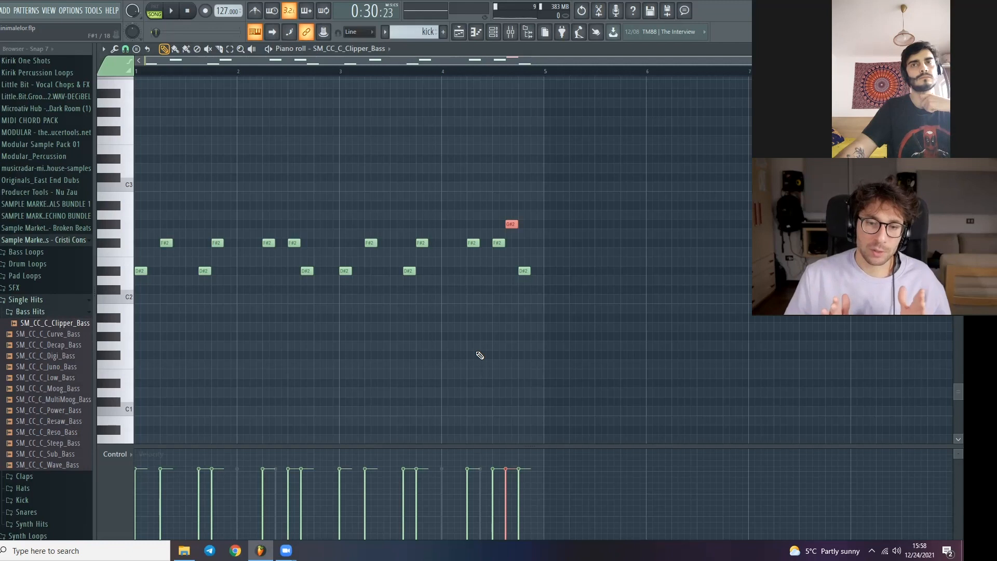
{"action": "mouse_move", "coordinate": [491, 305]}
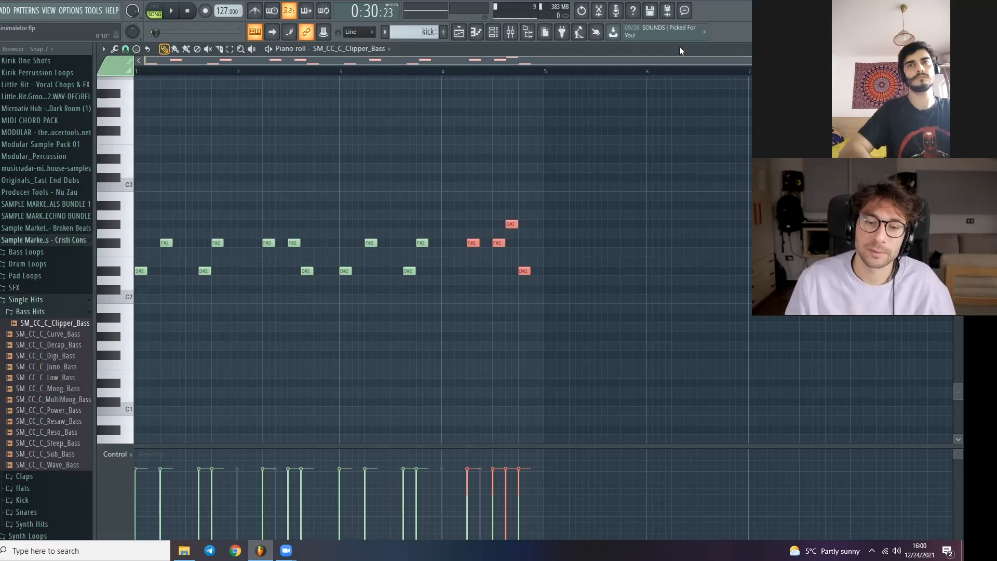
{"action": "mouse_move", "coordinate": [603, 72]}
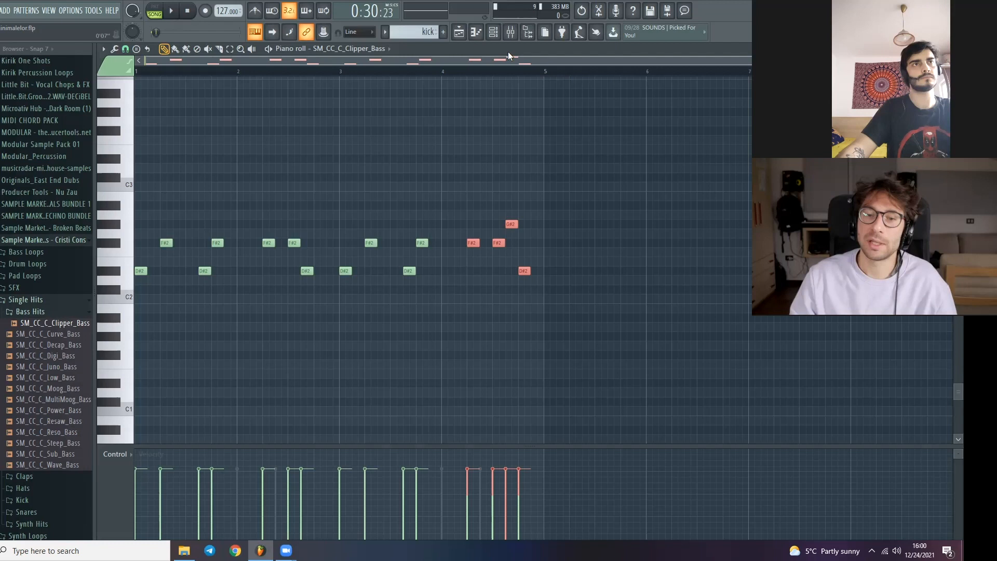
{"action": "mouse_move", "coordinate": [493, 32]}
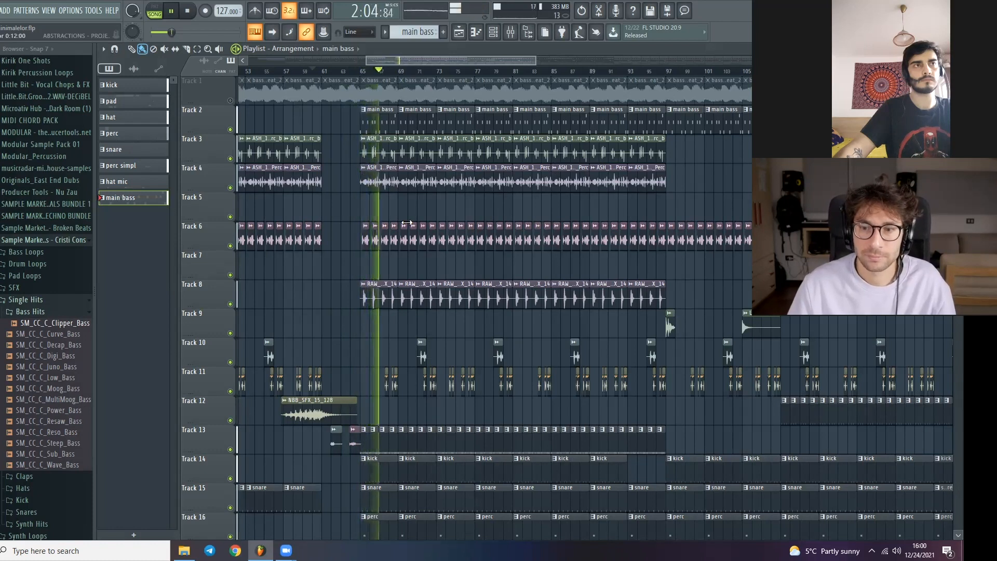
- Scroll the Playlist down to Tracks 17–20 with the pad clips
{"action": "scroll", "scroll_direction": "down", "scroll_amount": 3}
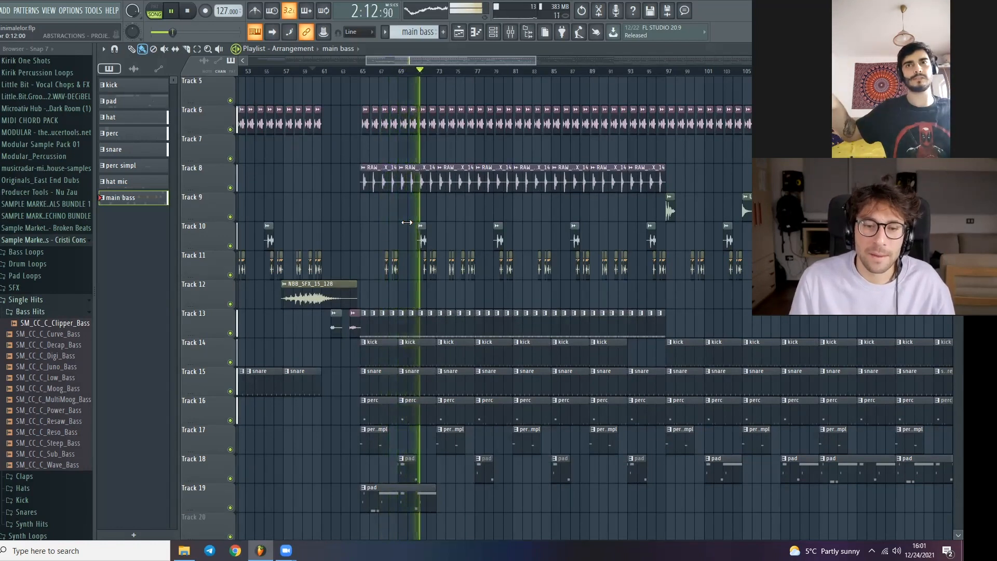
- Mute pad Tracks 18 and 19 in the Playlist
{"action": "left_click", "coordinate": [172, 10]}
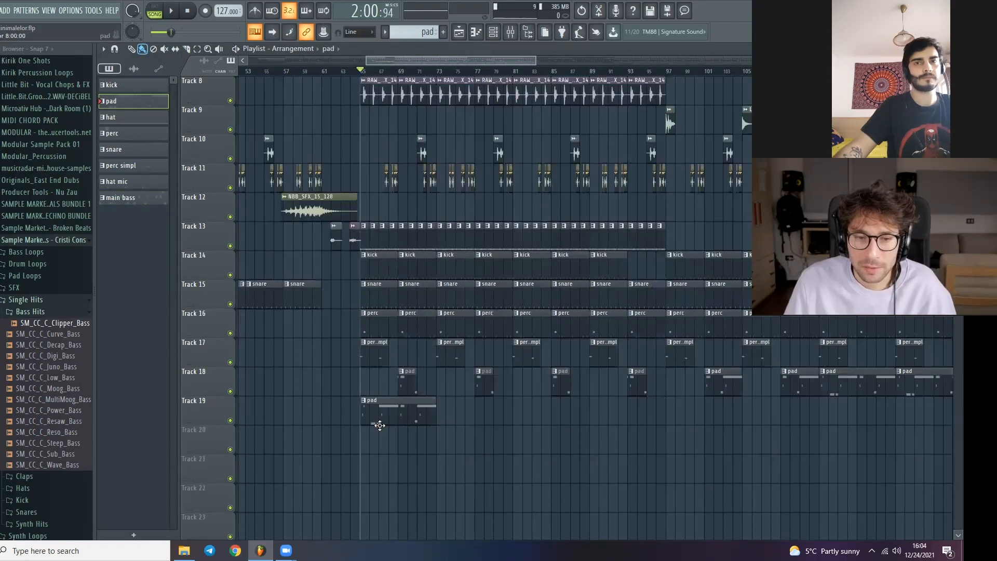
{"action": "mouse_move", "coordinate": [235, 394]}
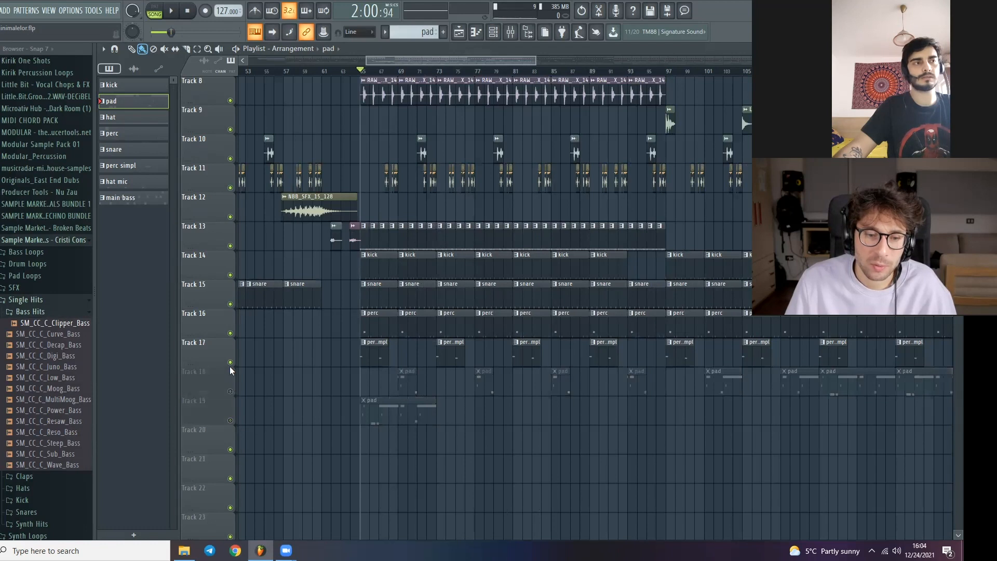
{"action": "scroll", "scroll_direction": "up", "scroll_amount": 3}
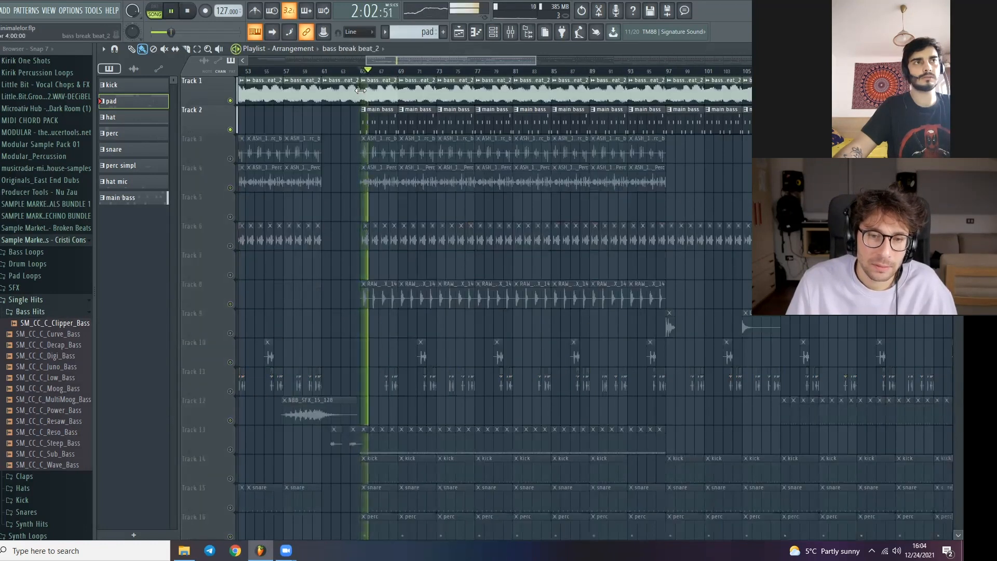
- Mute Tracks 3 and below, leaving only Tracks 1 and 2 playing
{"action": "double_click", "coordinate": [286, 89]}
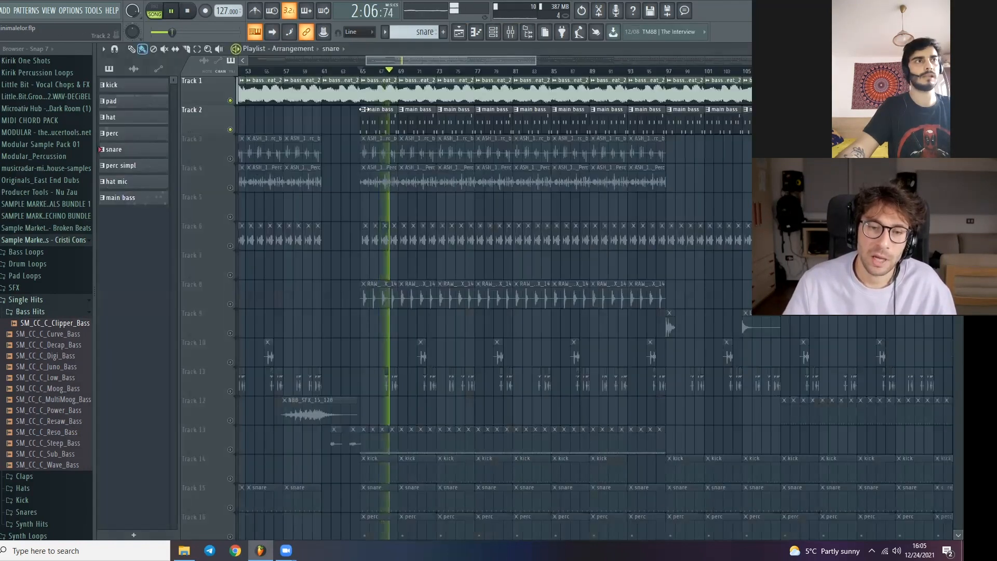
- Put Fruity Parametric EQ 2 on mixer insert 15 with its low cut raised
{"action": "left_click", "coordinate": [509, 32]}
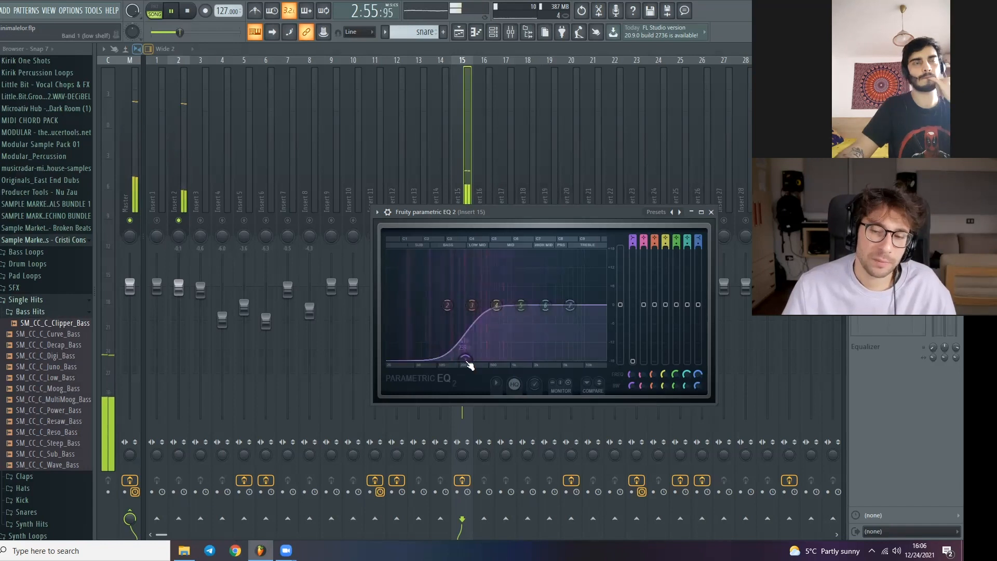
{"action": "left_click", "coordinate": [187, 11]}
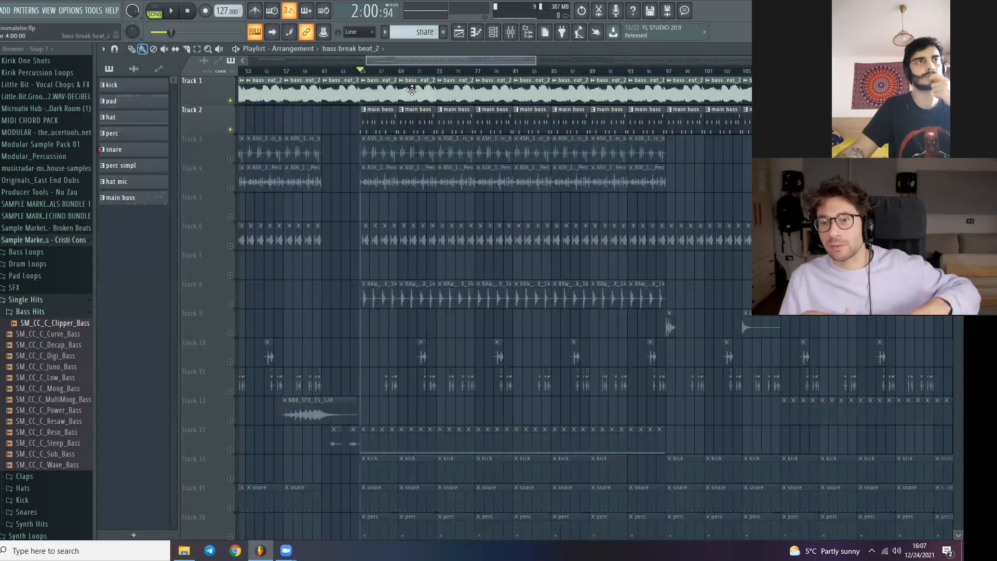
{"action": "double_click", "coordinate": [410, 89]}
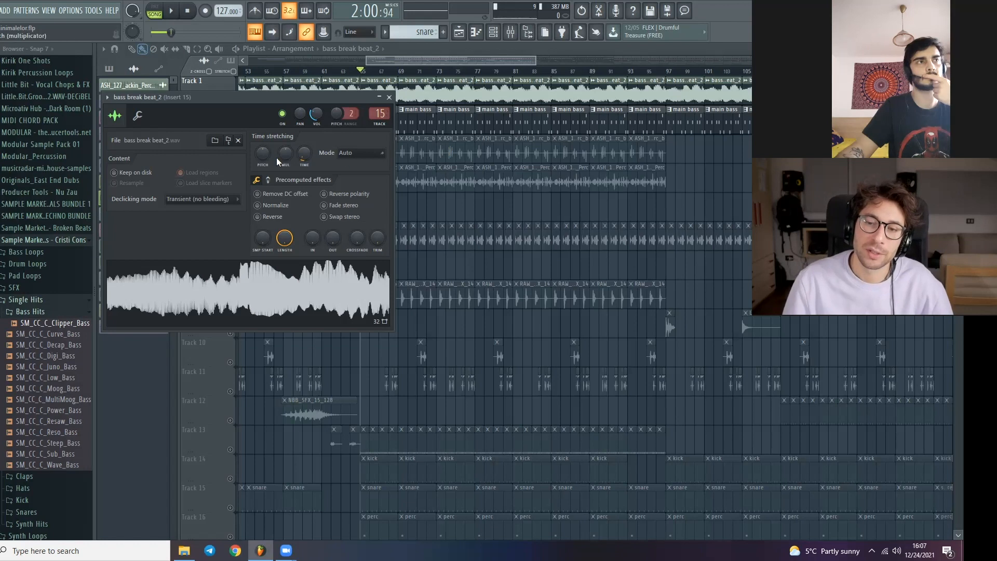
{"action": "mouse_move", "coordinate": [252, 159]}
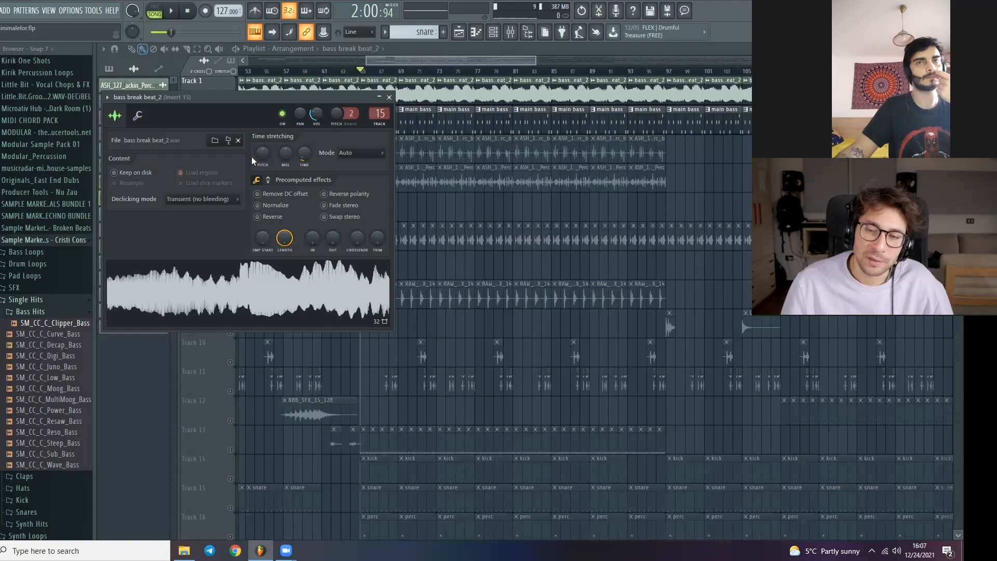
{"action": "left_click", "coordinate": [237, 140]}
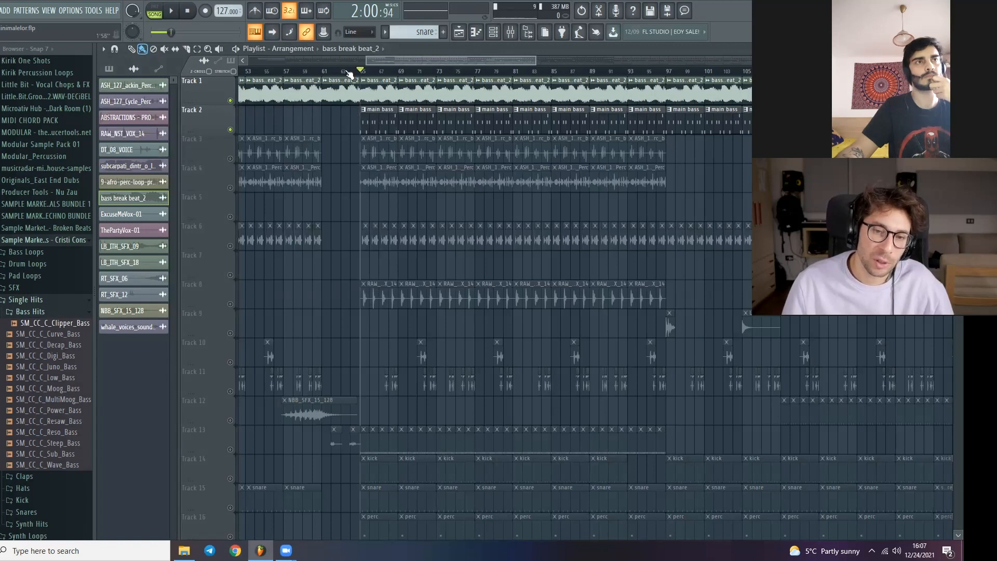
- Scroll the Playlist toward the bass break beat_2 clips on Track 1
{"action": "scroll", "scroll_direction": "down", "scroll_amount": 3}
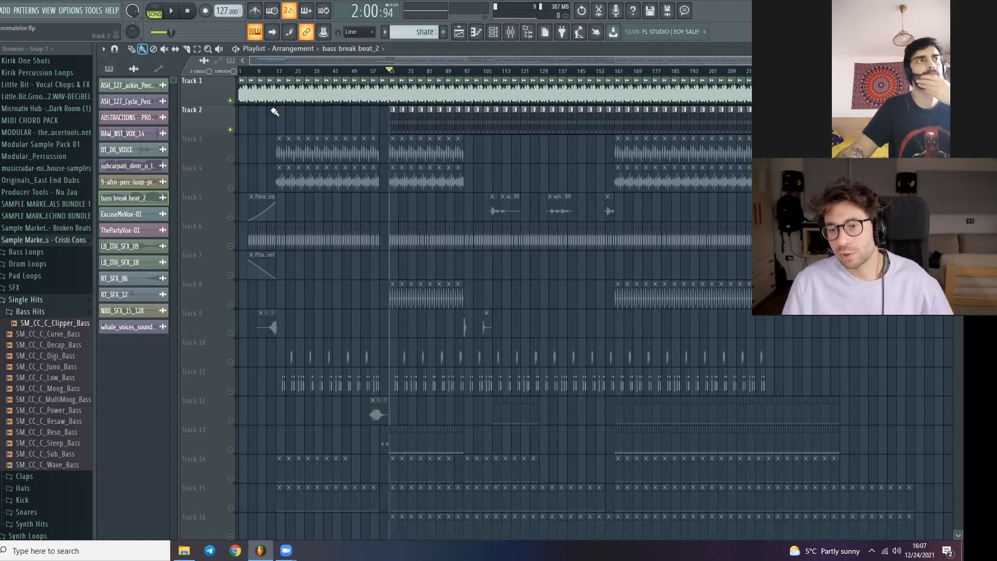
{"action": "mouse_move", "coordinate": [245, 121]}
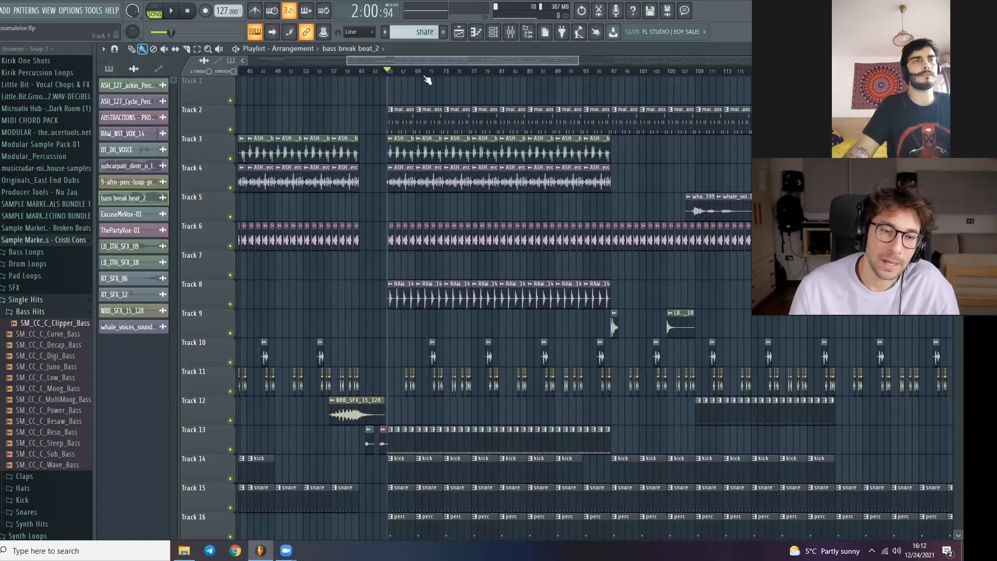
{"action": "mouse_move", "coordinate": [436, 73]}
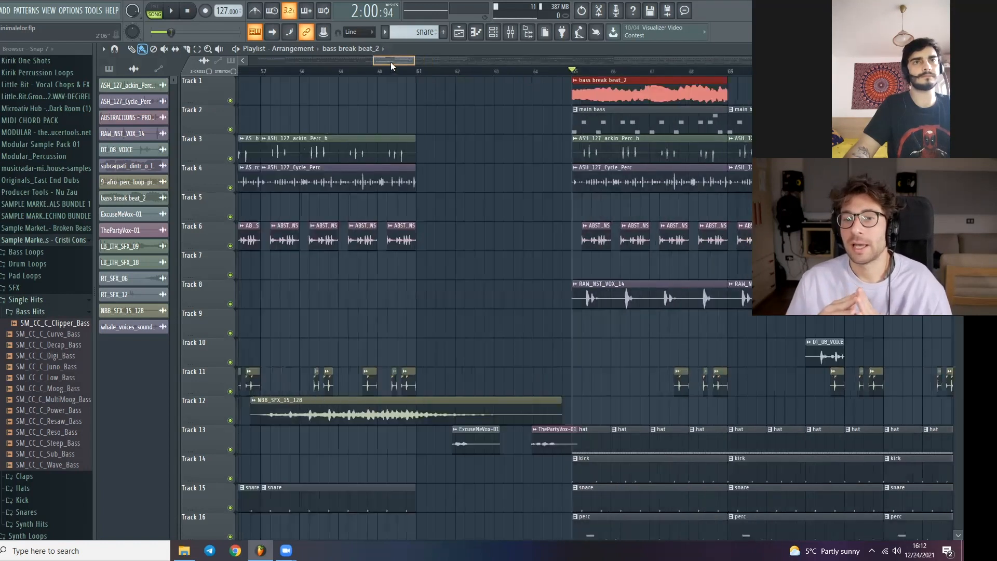
- Trim Track 1's bass break beat_2 clip to a short slice after the drop
{"action": "scroll", "scroll_direction": "right", "scroll_amount": 3}
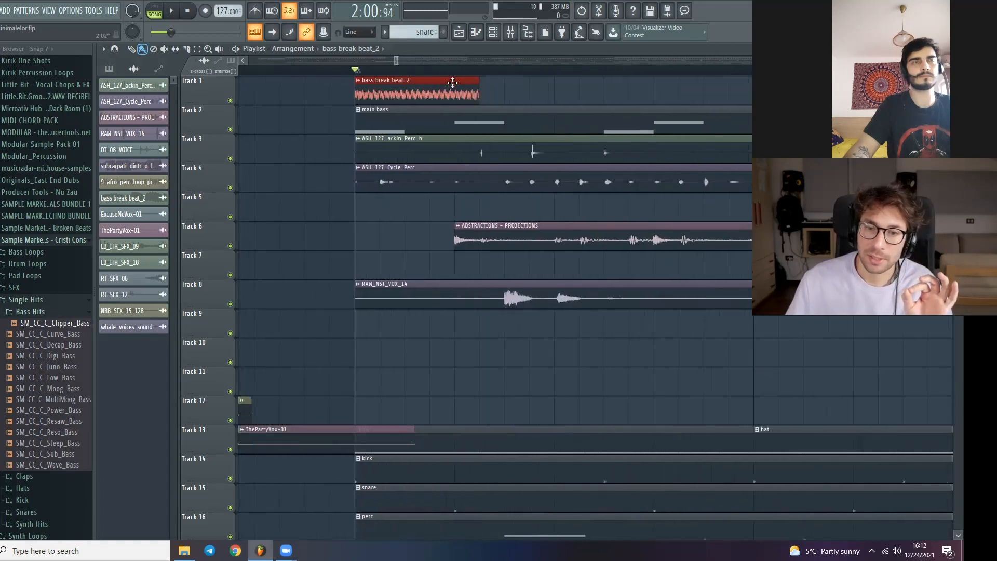
{"action": "left_click_drag", "start_coordinate": [417, 89], "coordinate": [467, 89]}
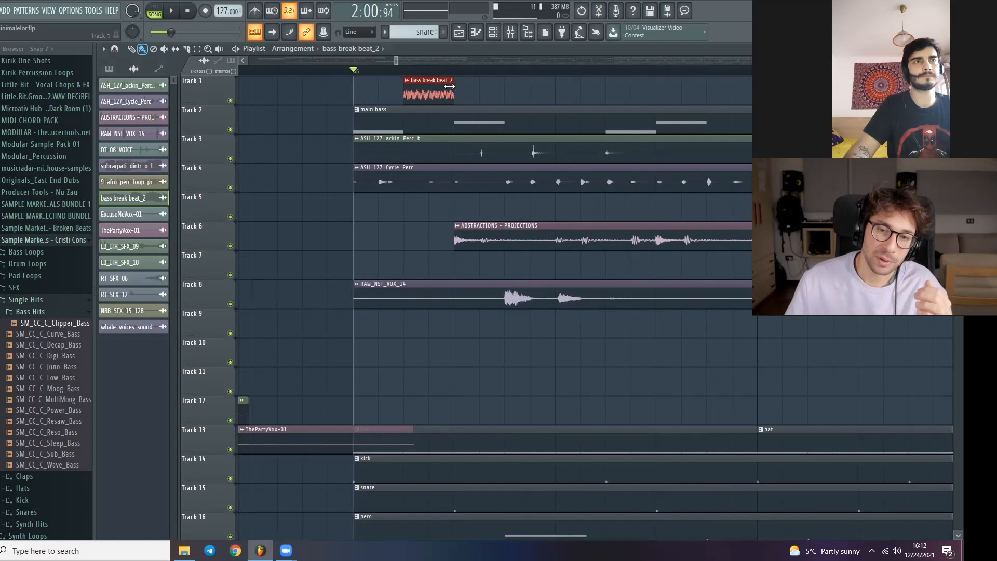
{"action": "mouse_move", "coordinate": [509, 99]}
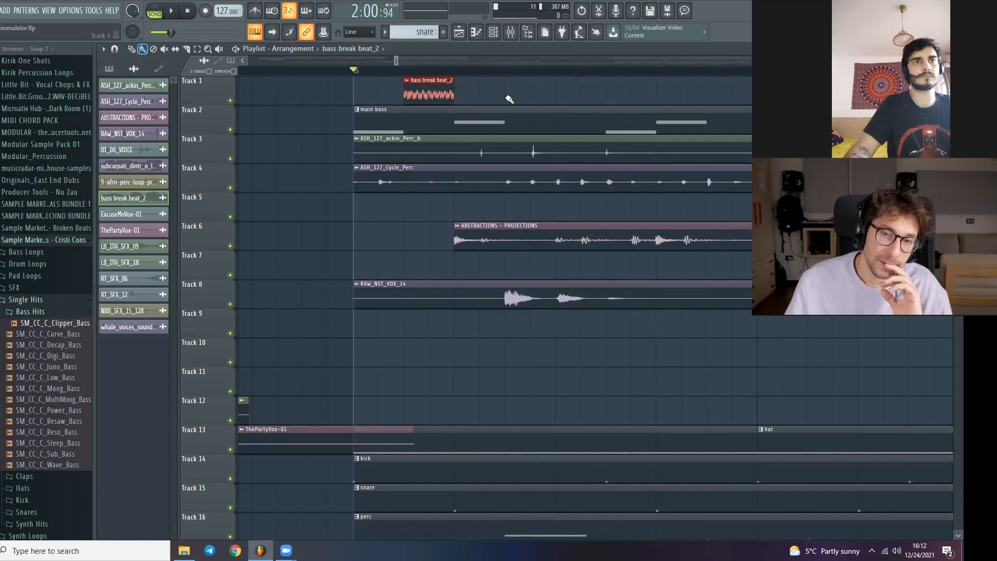
{"action": "left_click", "coordinate": [170, 11]}
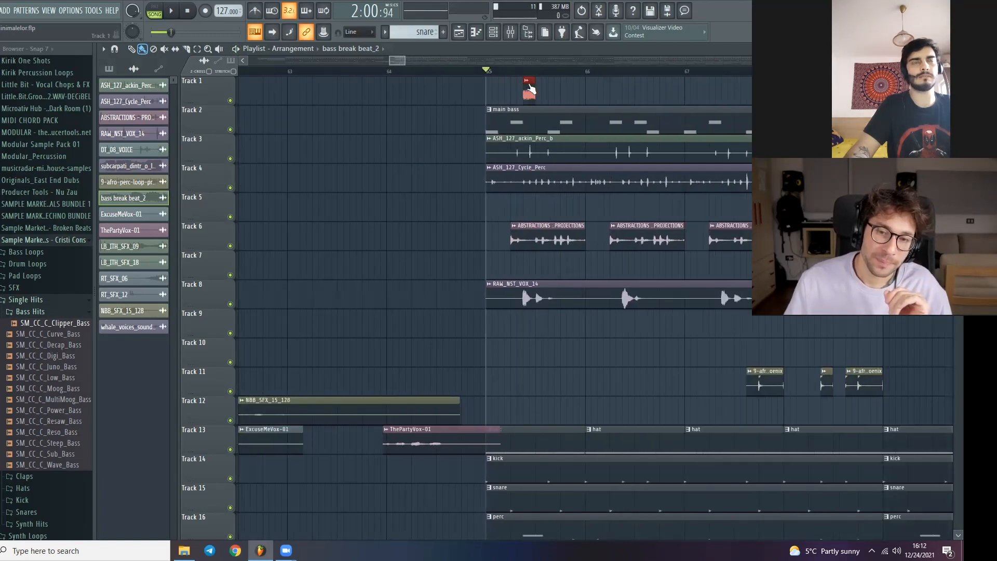
- Paint four bass break beat_2 slice copies into Track 1's beat gaps, replaying the drop to check timing
{"action": "left_click", "coordinate": [187, 11]}
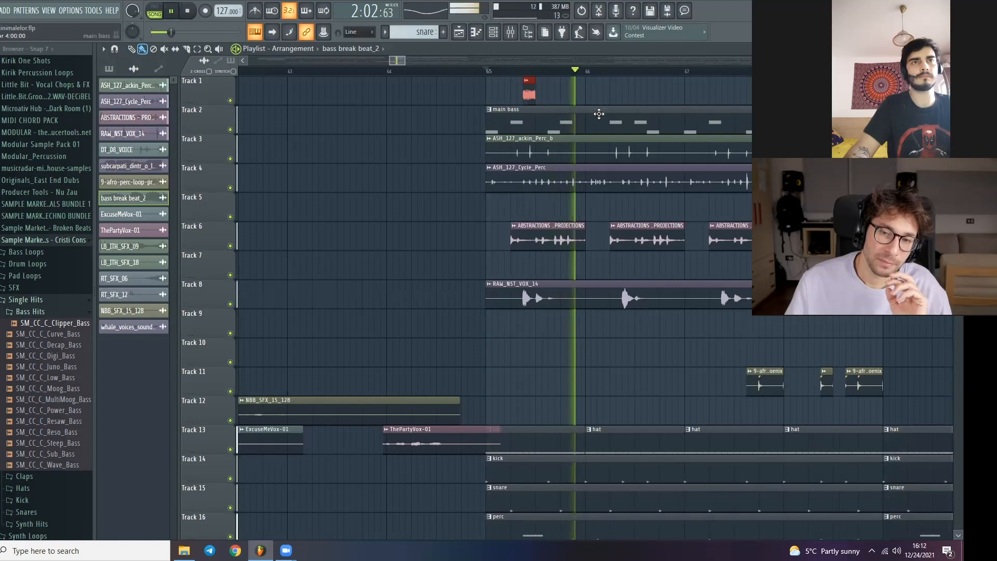
{"action": "left_click", "coordinate": [534, 70]}
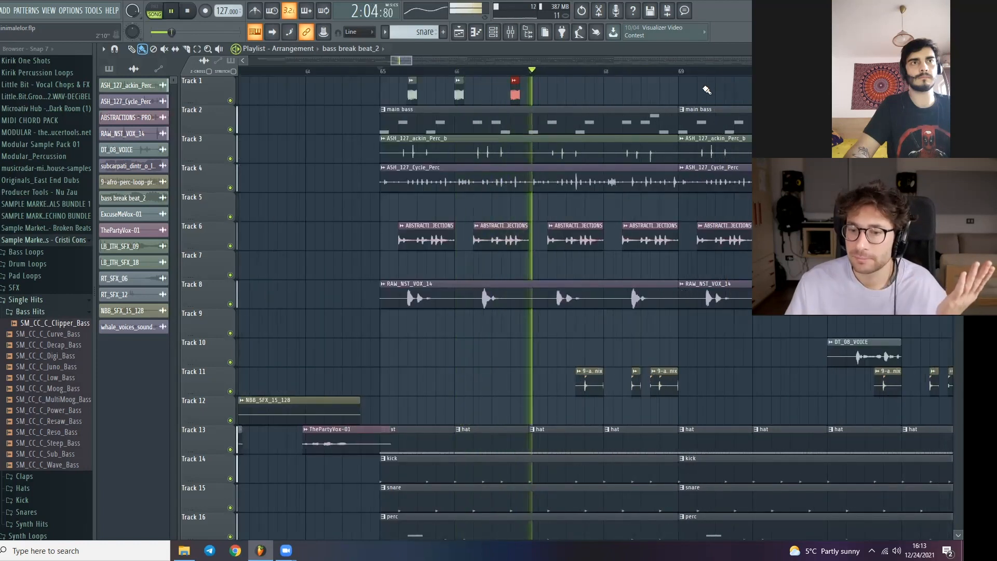
{"action": "left_click", "coordinate": [417, 71]}
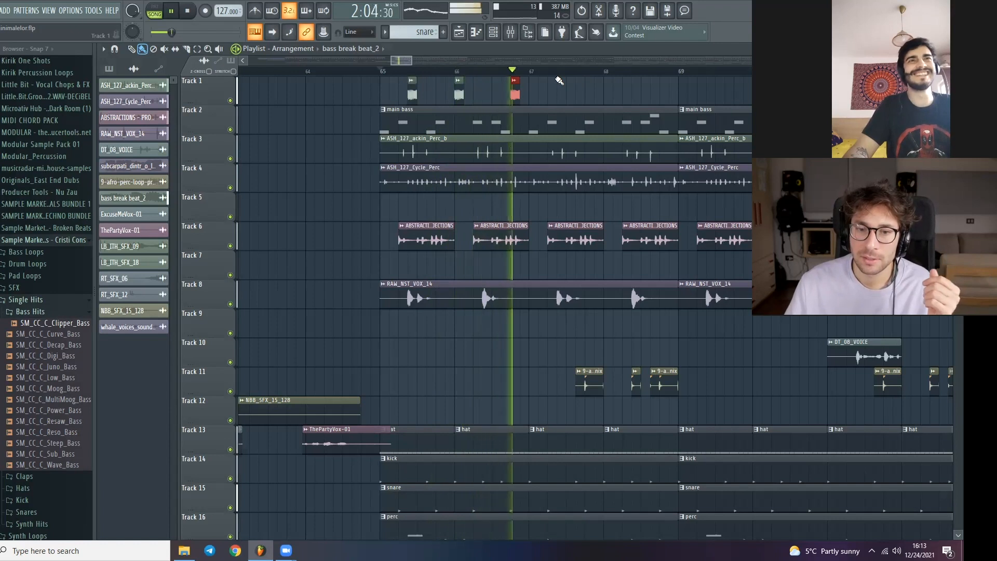
{"action": "left_click", "coordinate": [380, 70]}
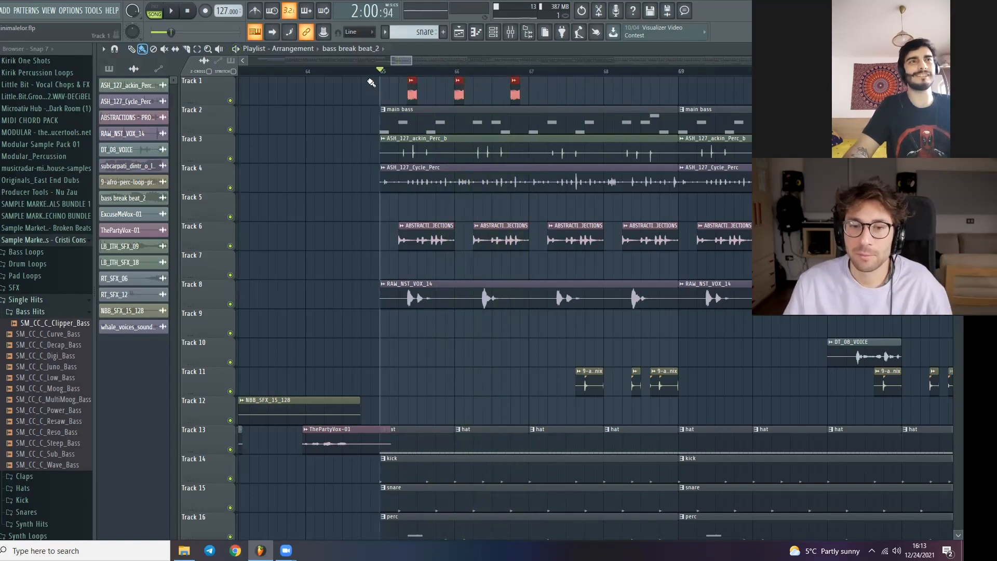
{"action": "left_click", "coordinate": [170, 11]}
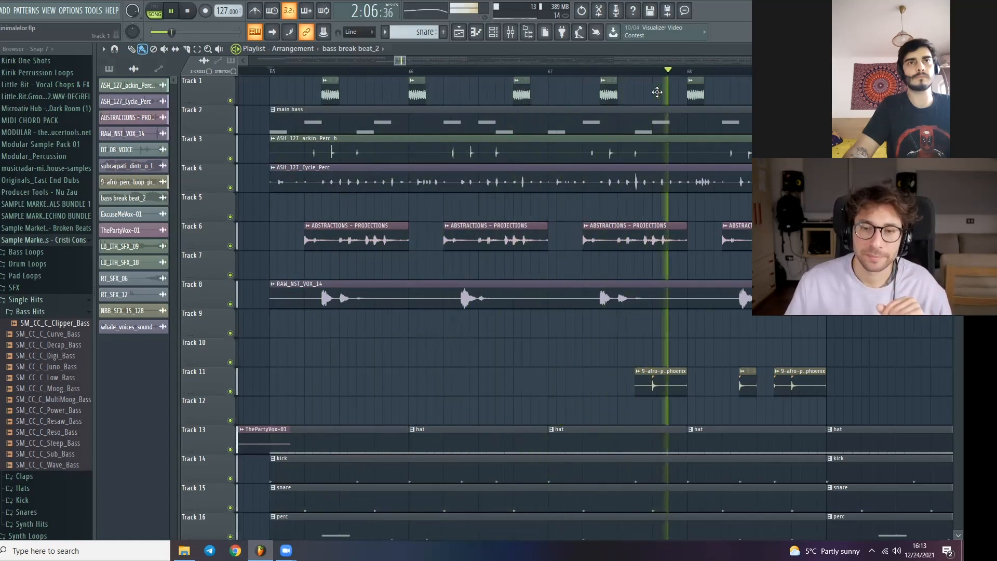
{"action": "left_click", "coordinate": [388, 70]}
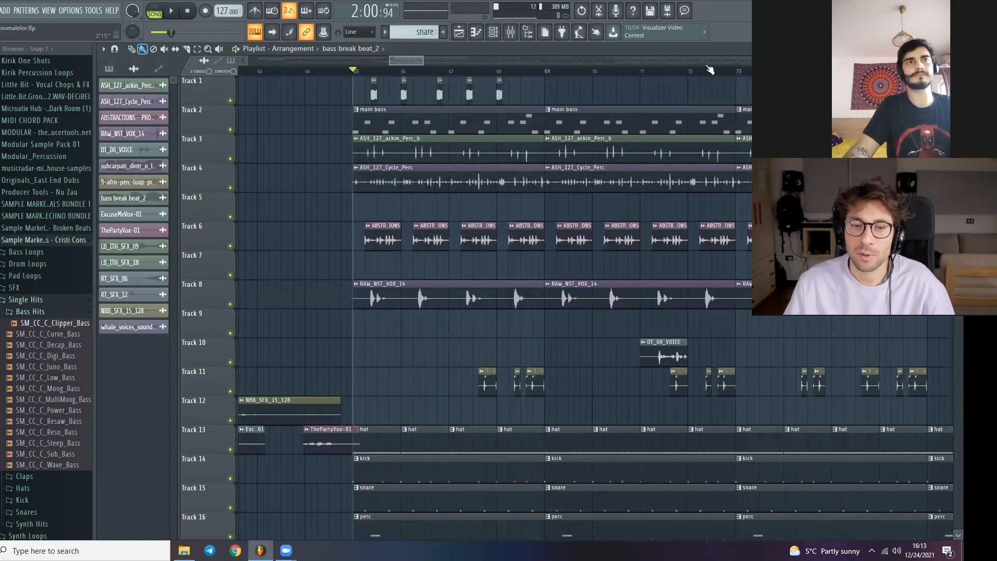
{"action": "scroll", "scroll_direction": "left", "scroll_amount": 3}
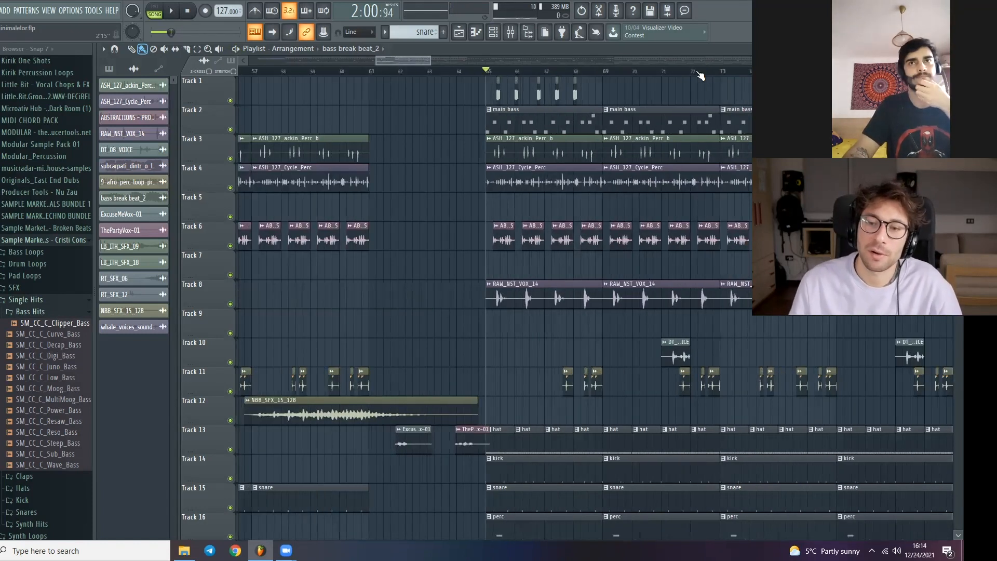